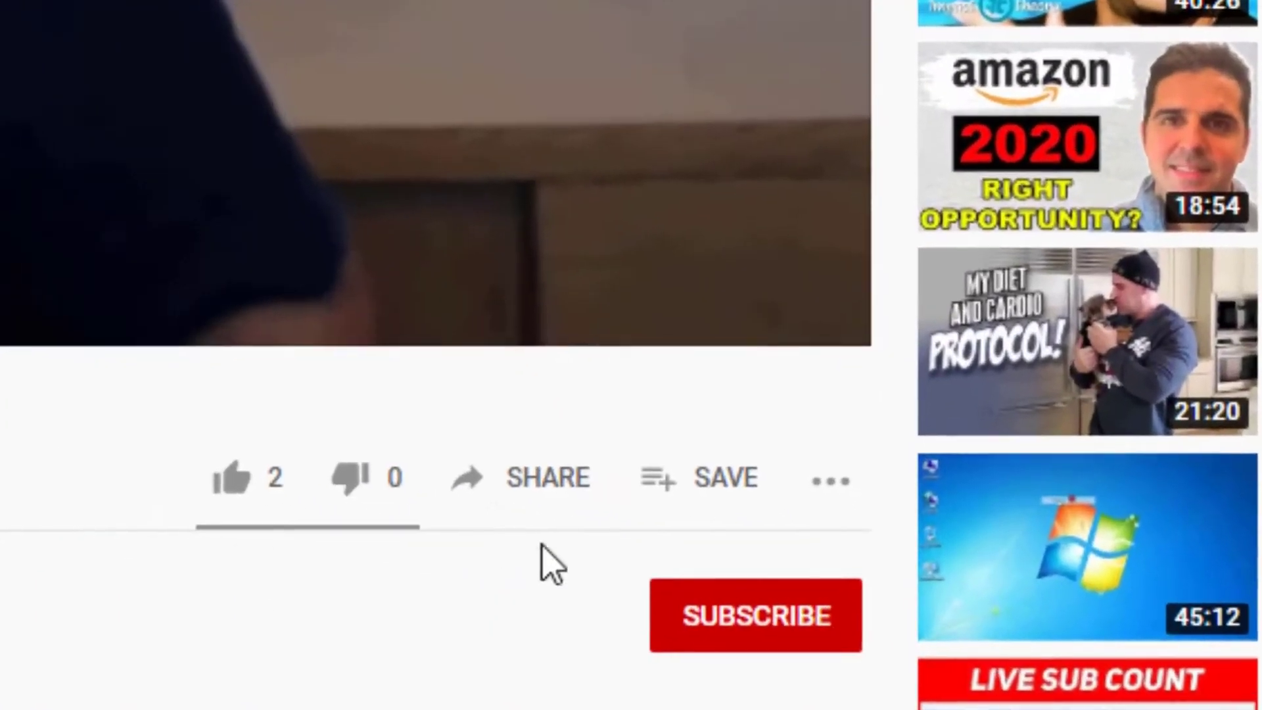
# Subscribe to the Jeff Bezos interview video's channel.
pyautogui.click(755, 616)
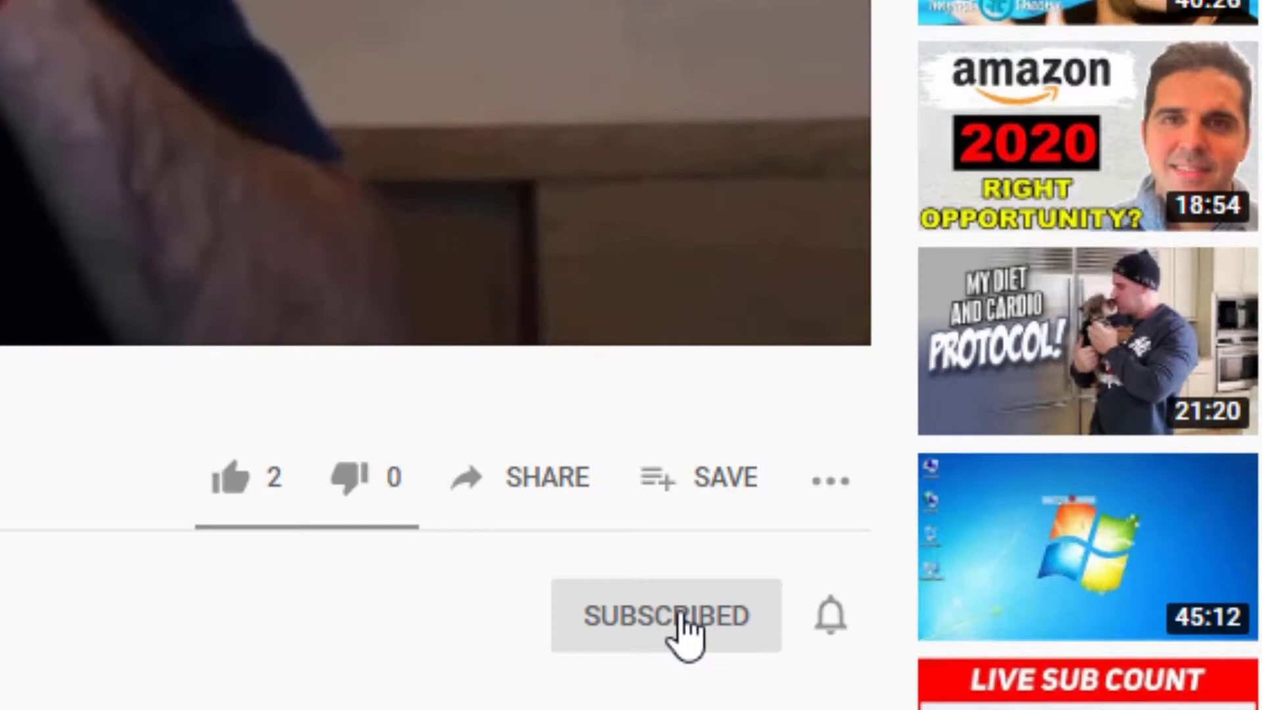
pyautogui.click(831, 616)
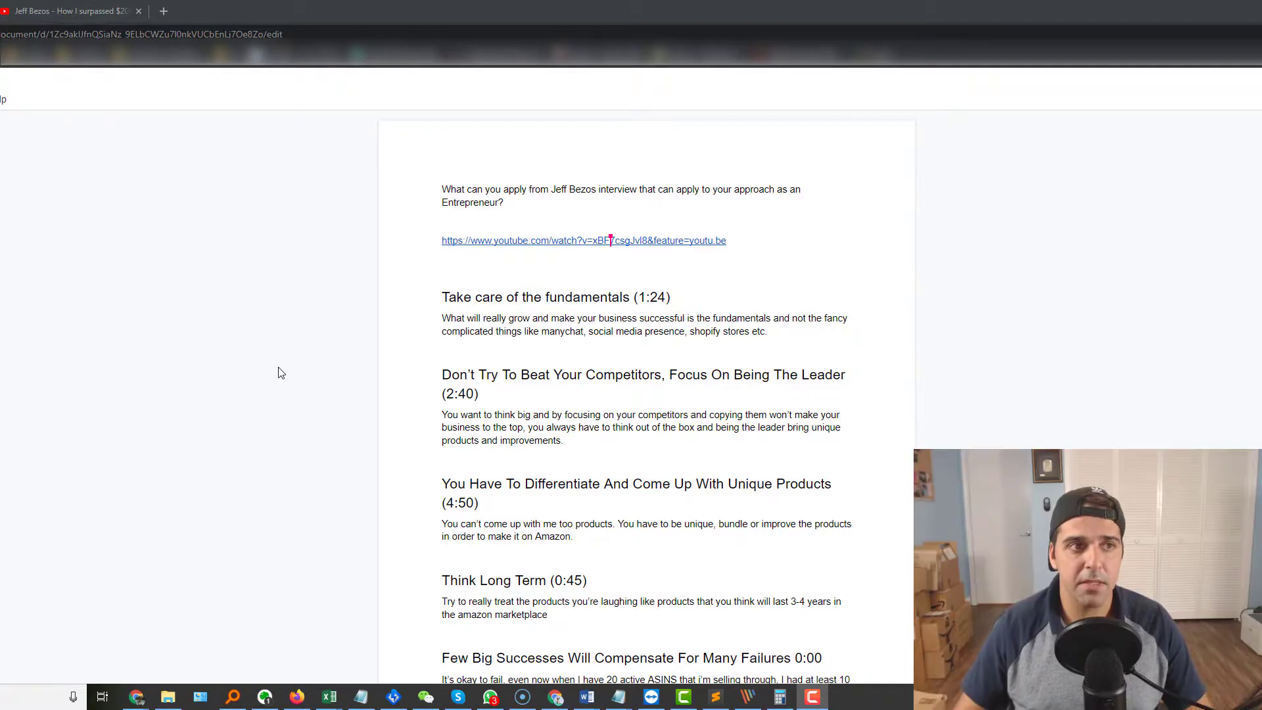
pyautogui.scroll(-3)
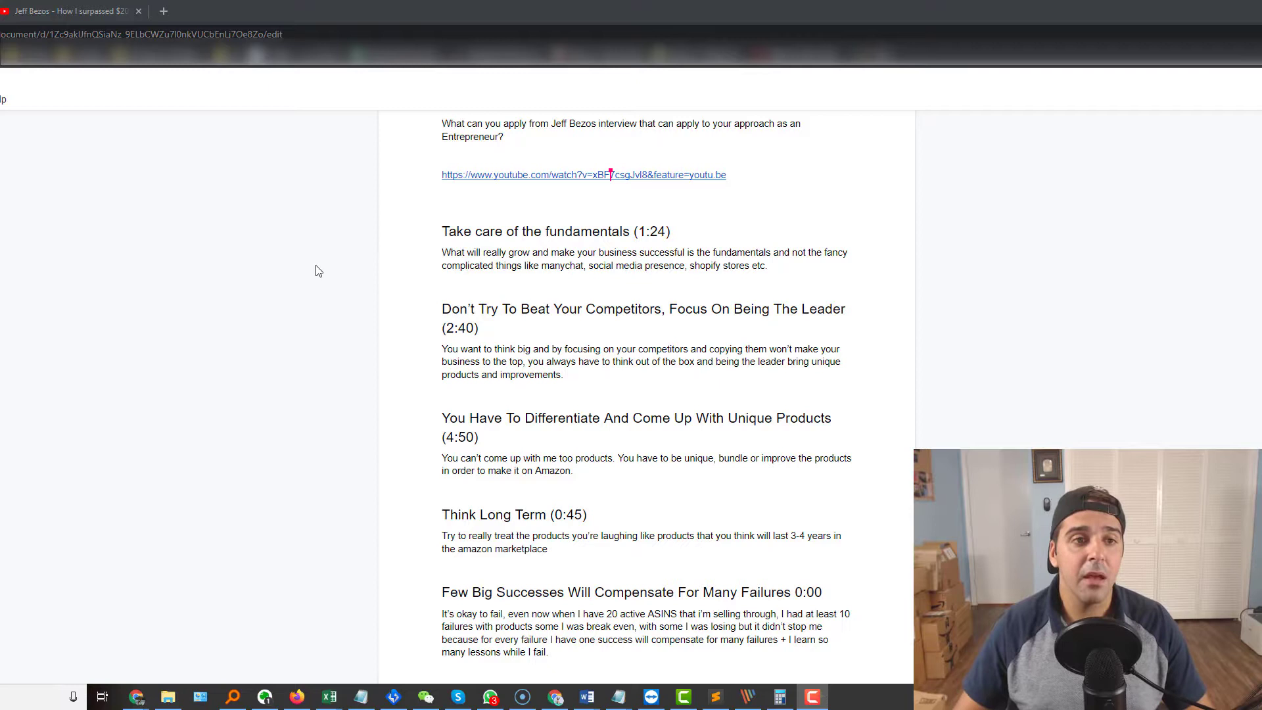
pyautogui.moveTo(313, 339)
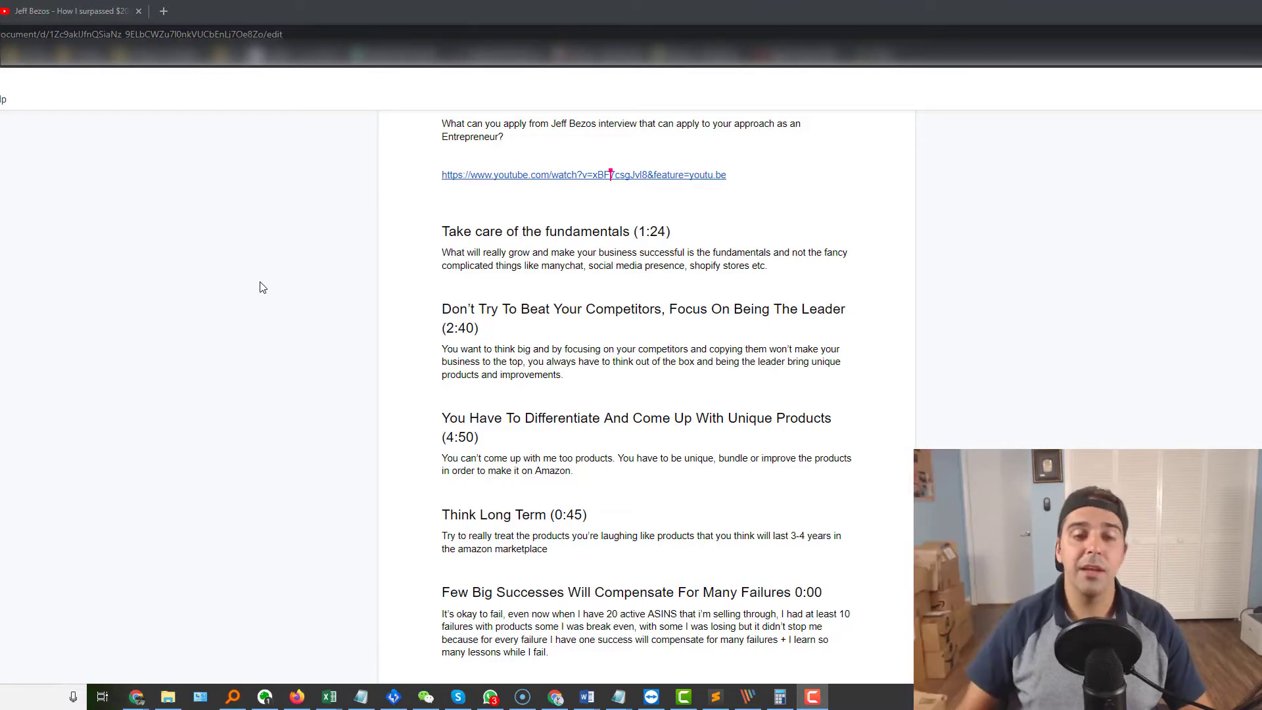
pyautogui.moveTo(328, 287)
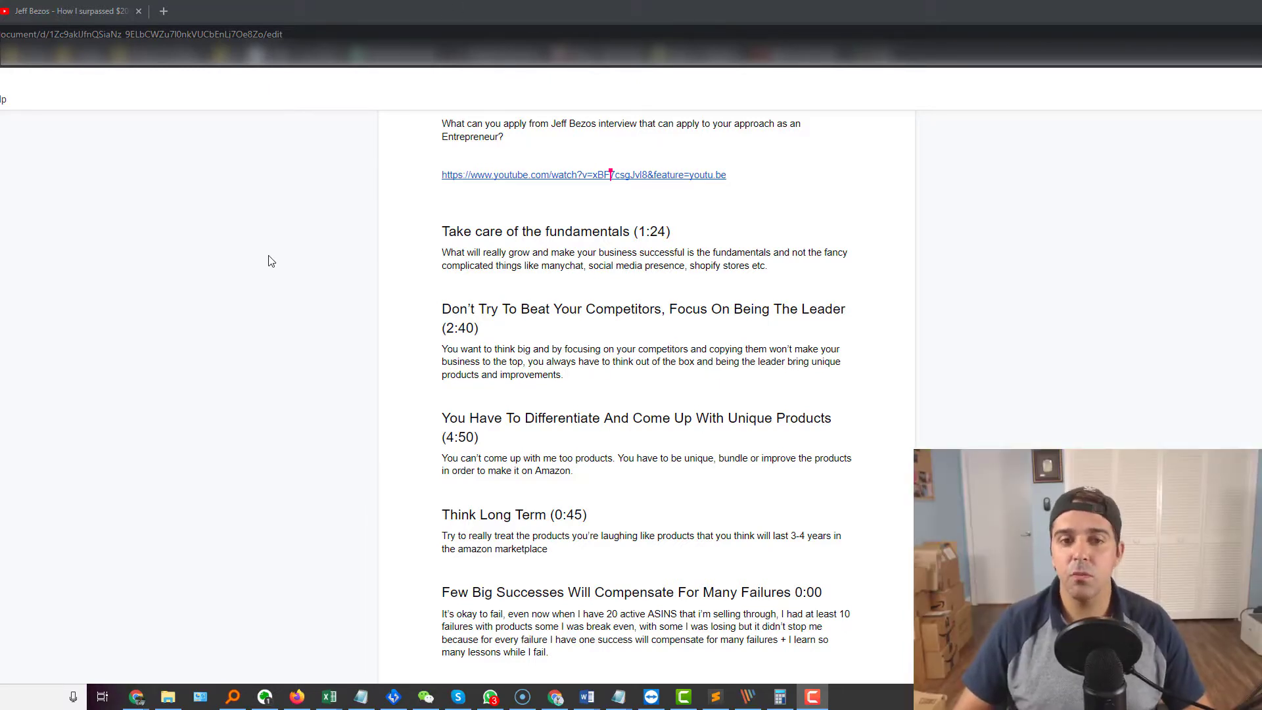
pyautogui.moveTo(230, 222)
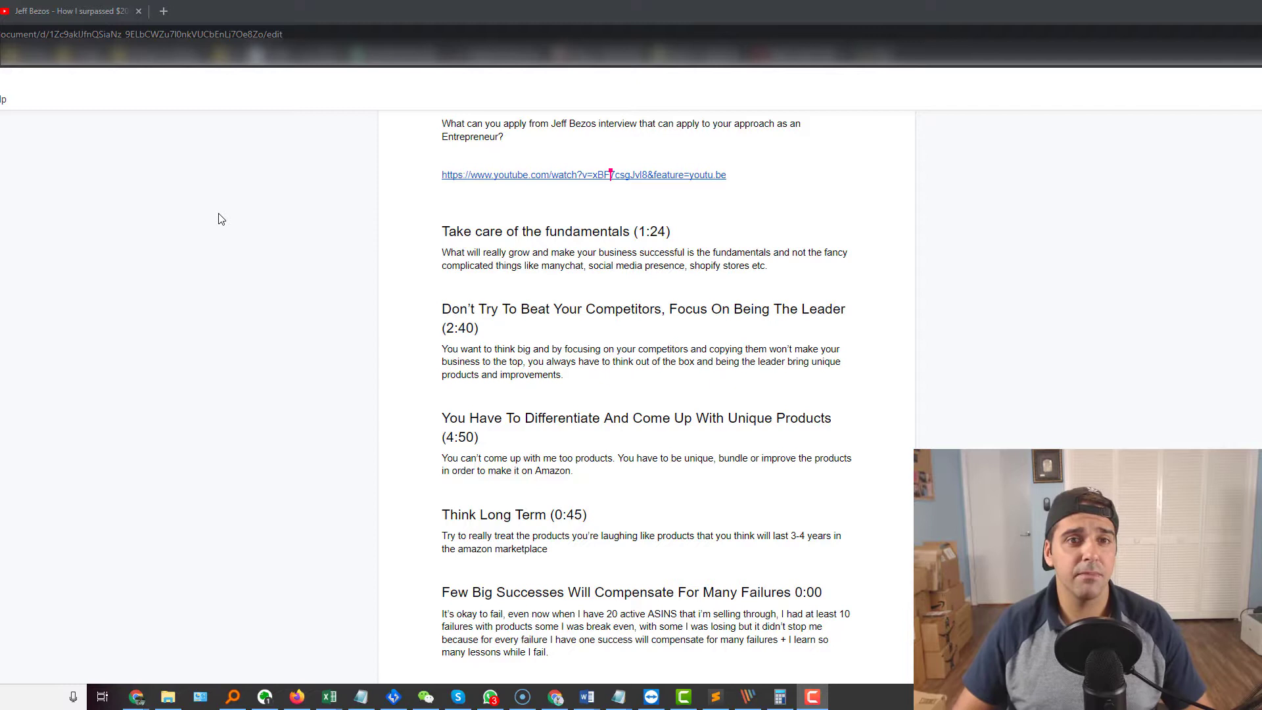
pyautogui.moveTo(111, 339)
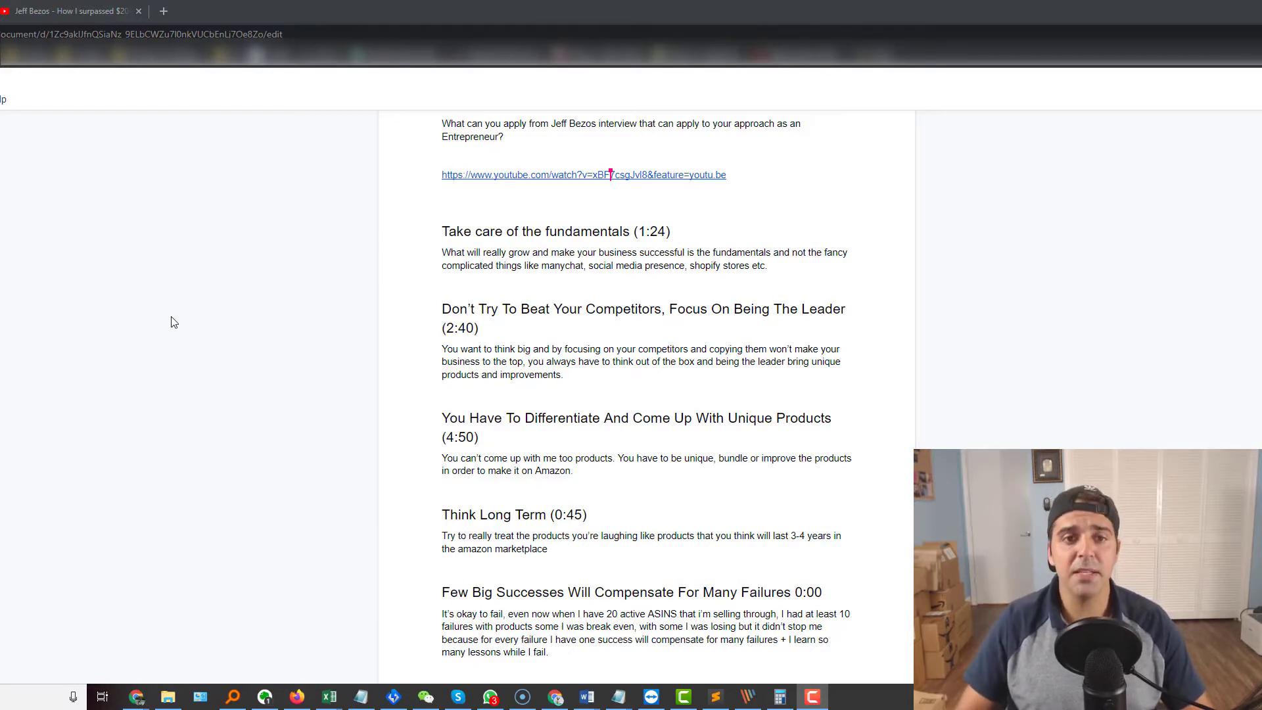
pyautogui.moveTo(158, 323)
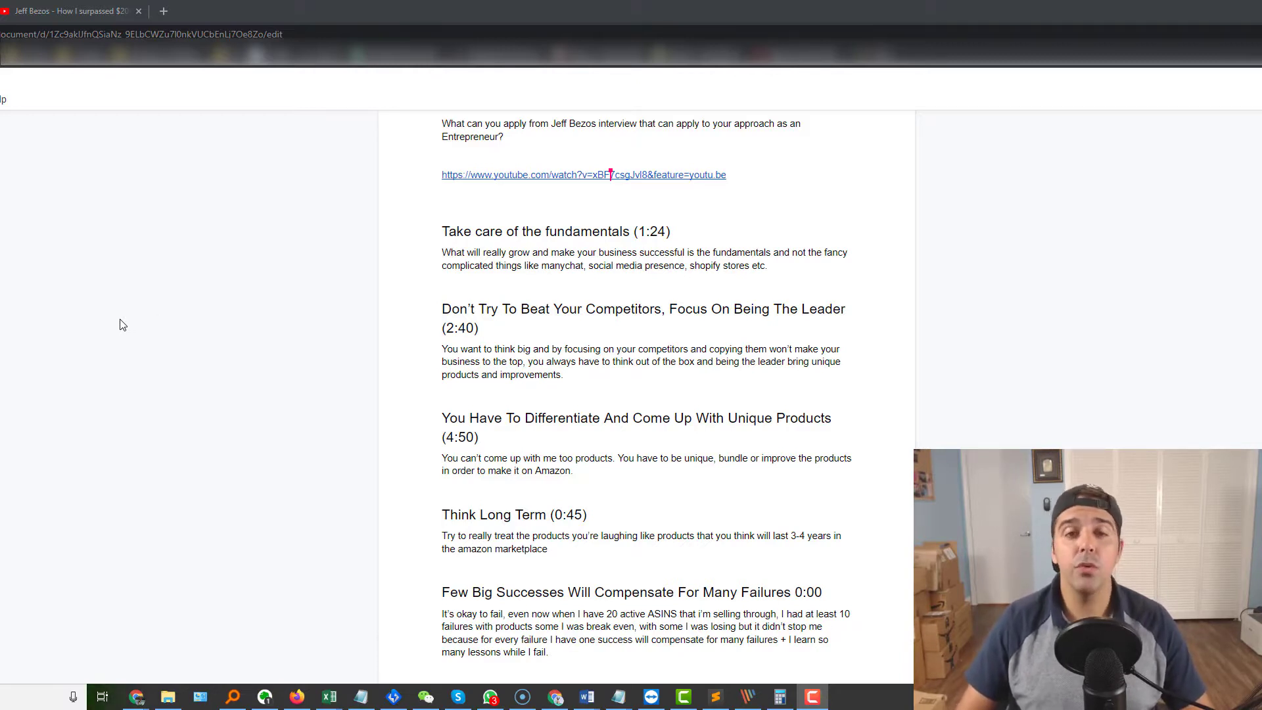
pyautogui.moveTo(117, 309)
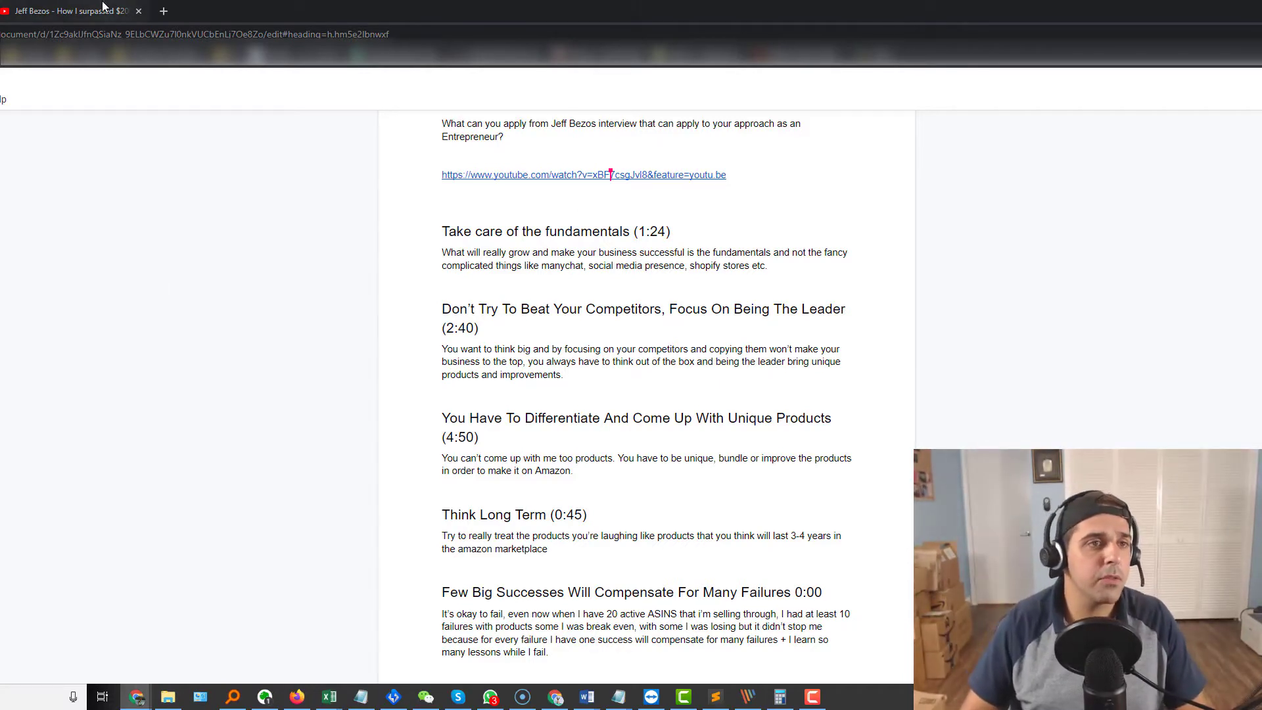
# Return to the Bezos interview and seek it near the first lesson, about 3:12.
pyautogui.click(583, 174)
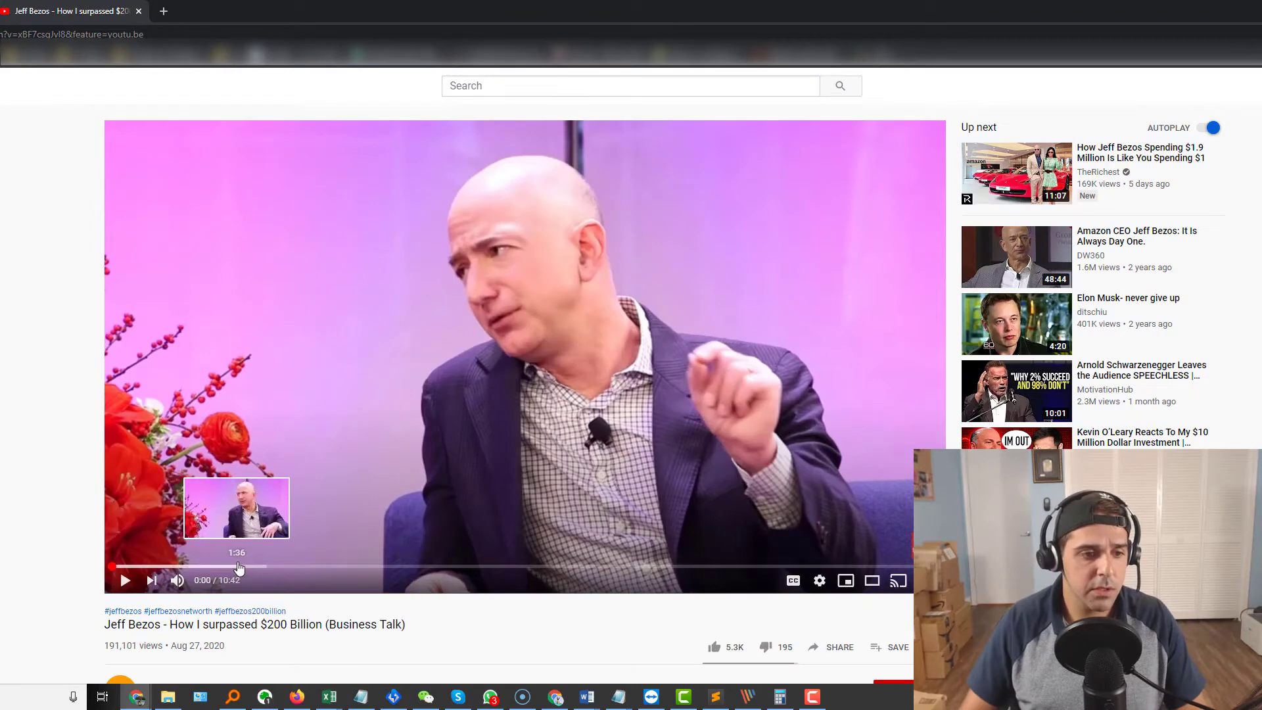
pyautogui.click(237, 566)
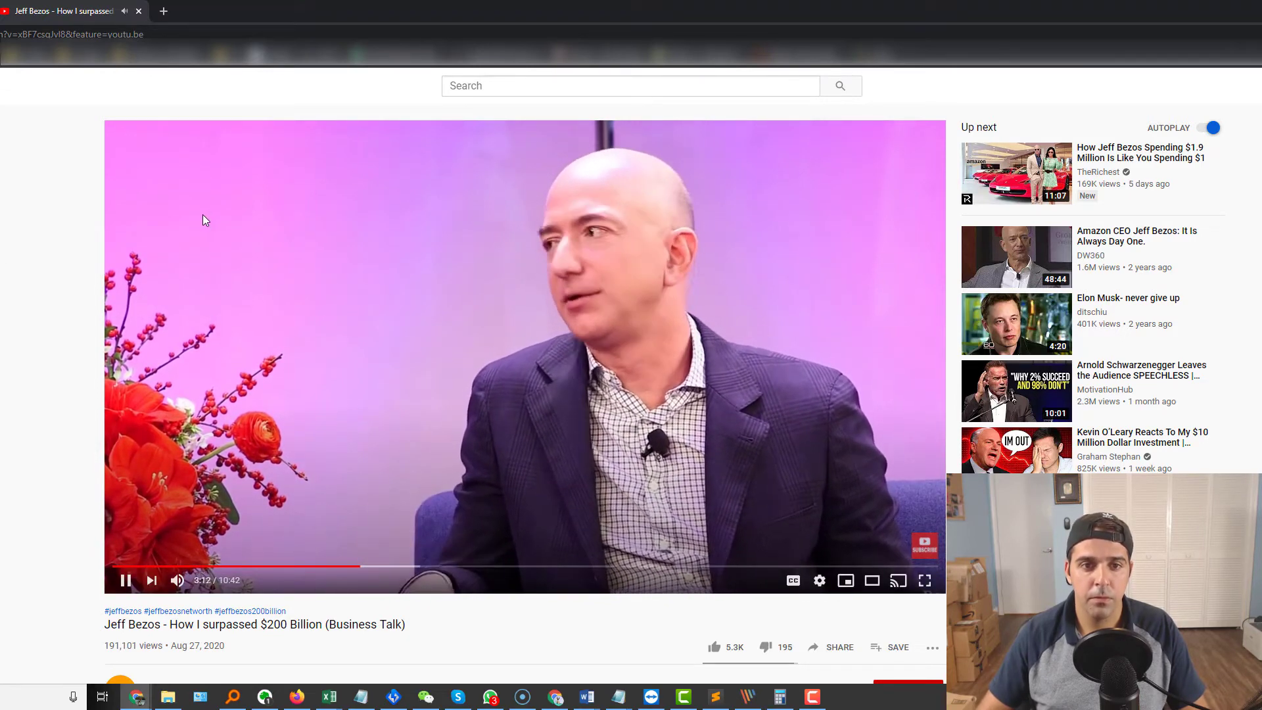
# Pause the Bezos interview at about 3:14 of 10:42.
pyautogui.click(125, 580)
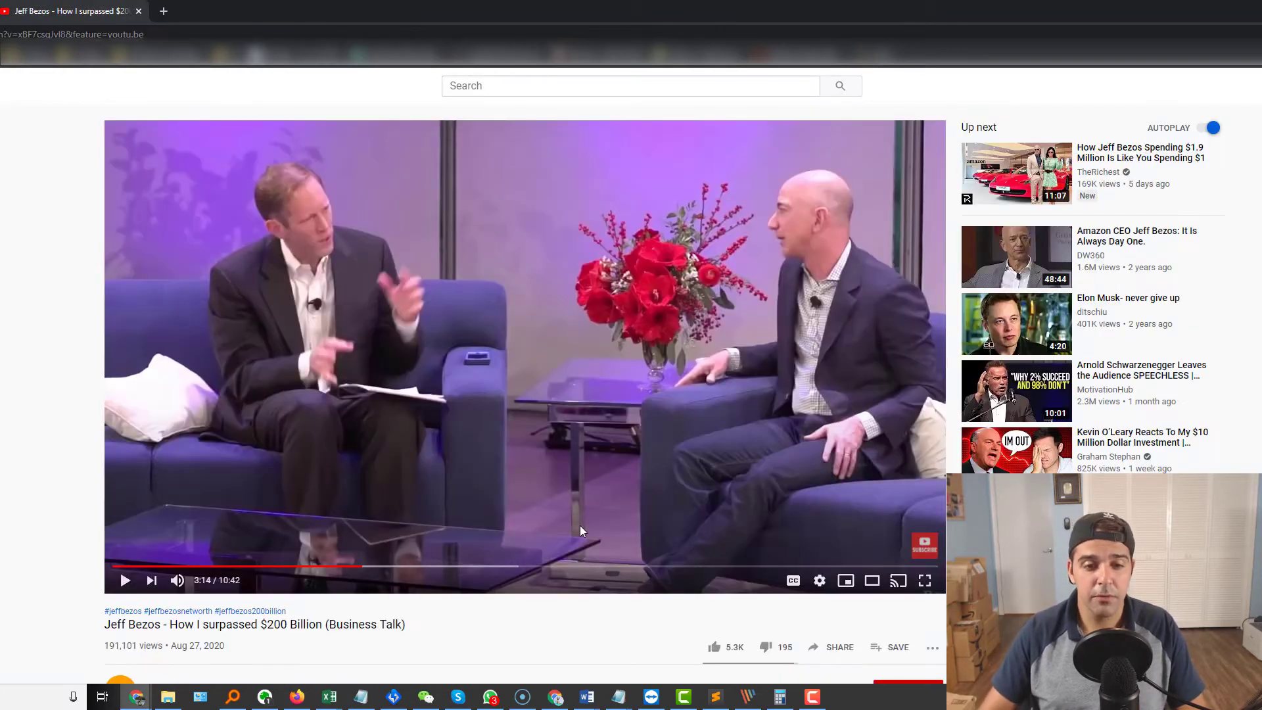
pyautogui.moveTo(481, 567)
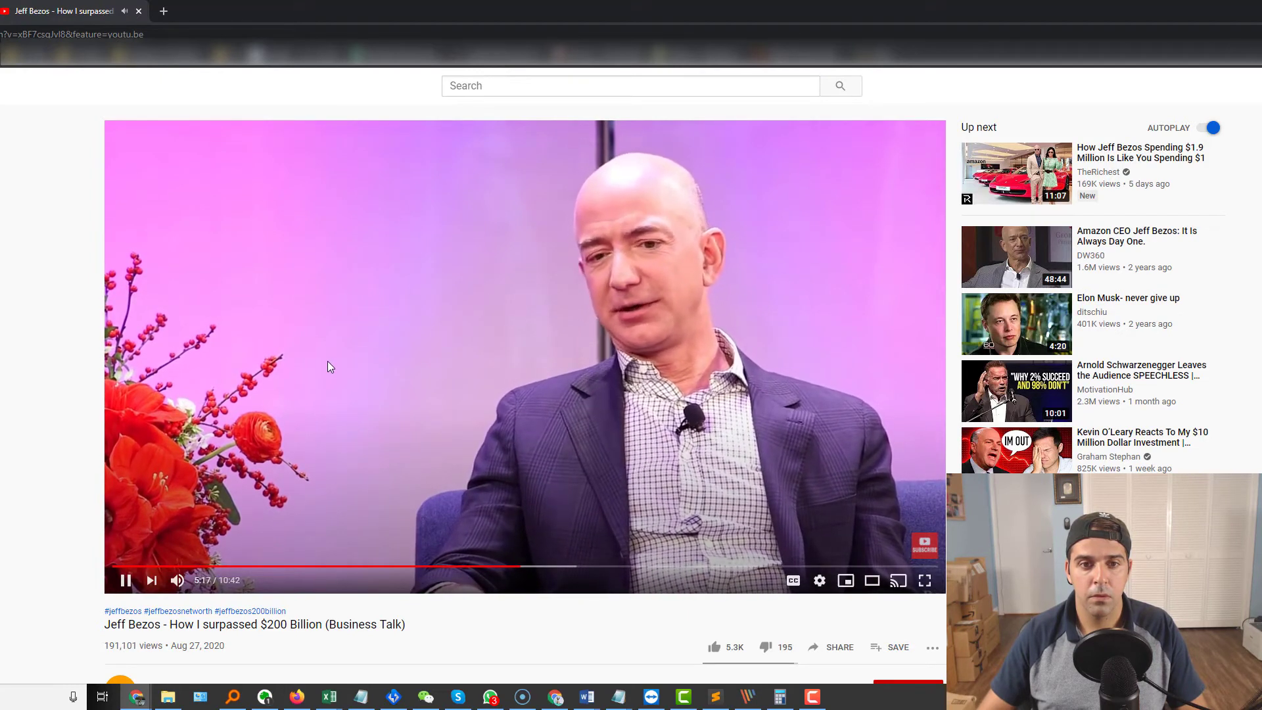
# Pause the Bezos interview after it plays past 5:17.
pyautogui.click(125, 580)
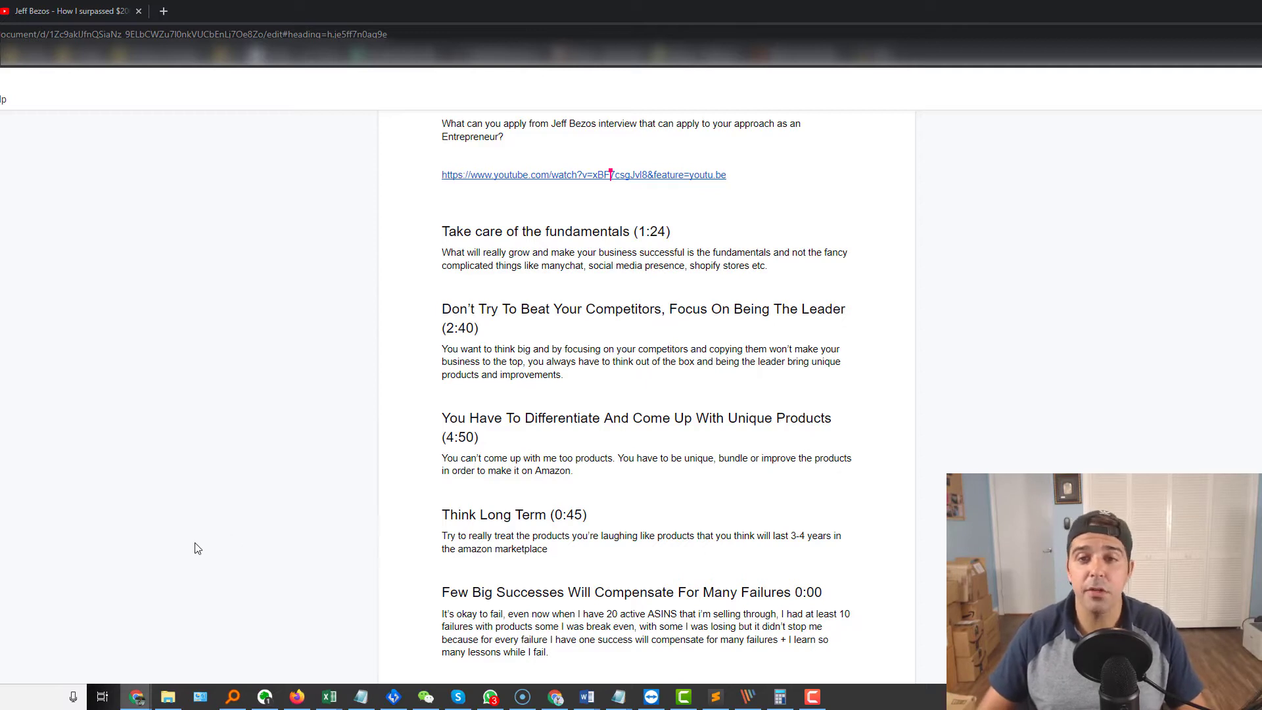
pyautogui.moveTo(113, 517)
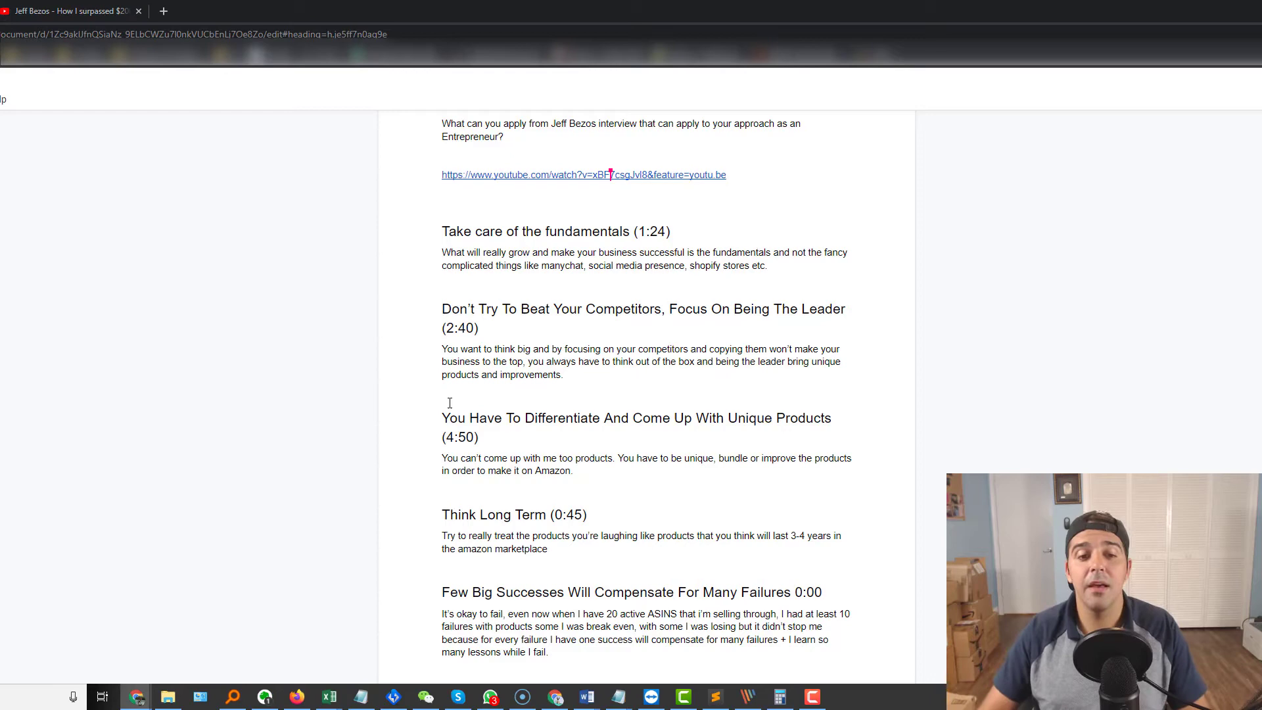
# Scroll the lesson notes, then switch to the Bezos interview video.
pyautogui.scroll(-3)
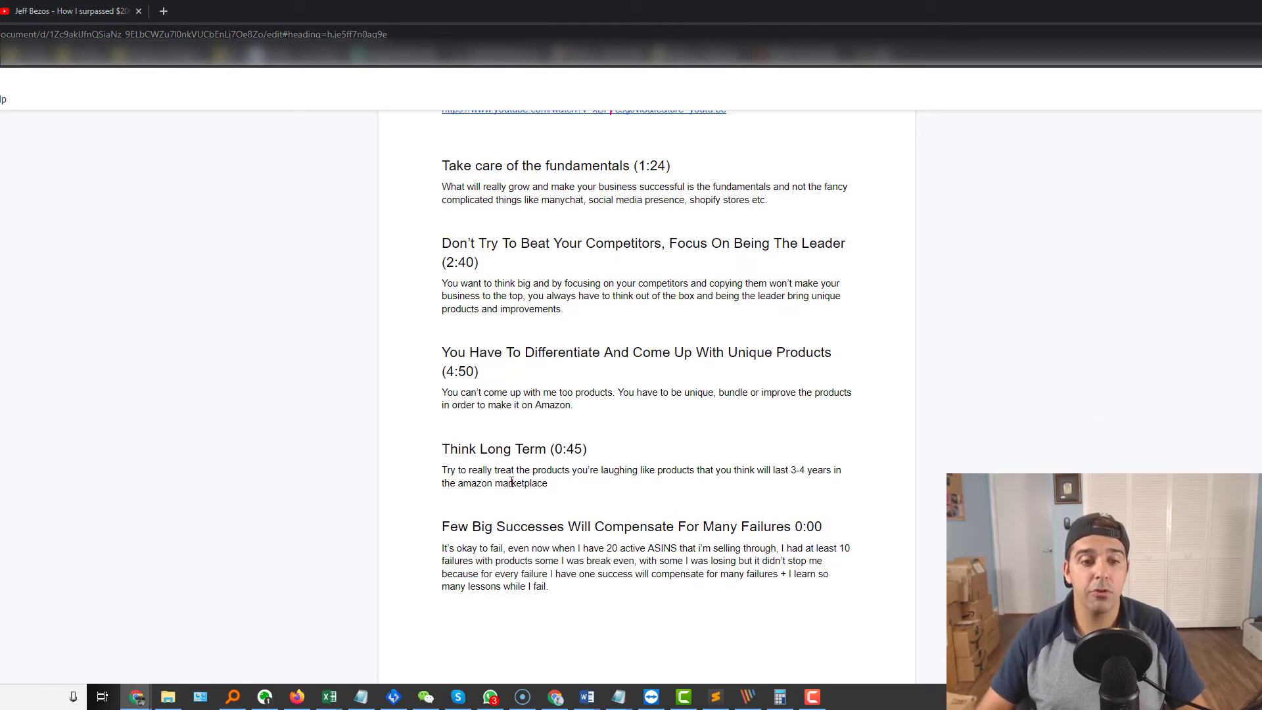
pyautogui.click(583, 111)
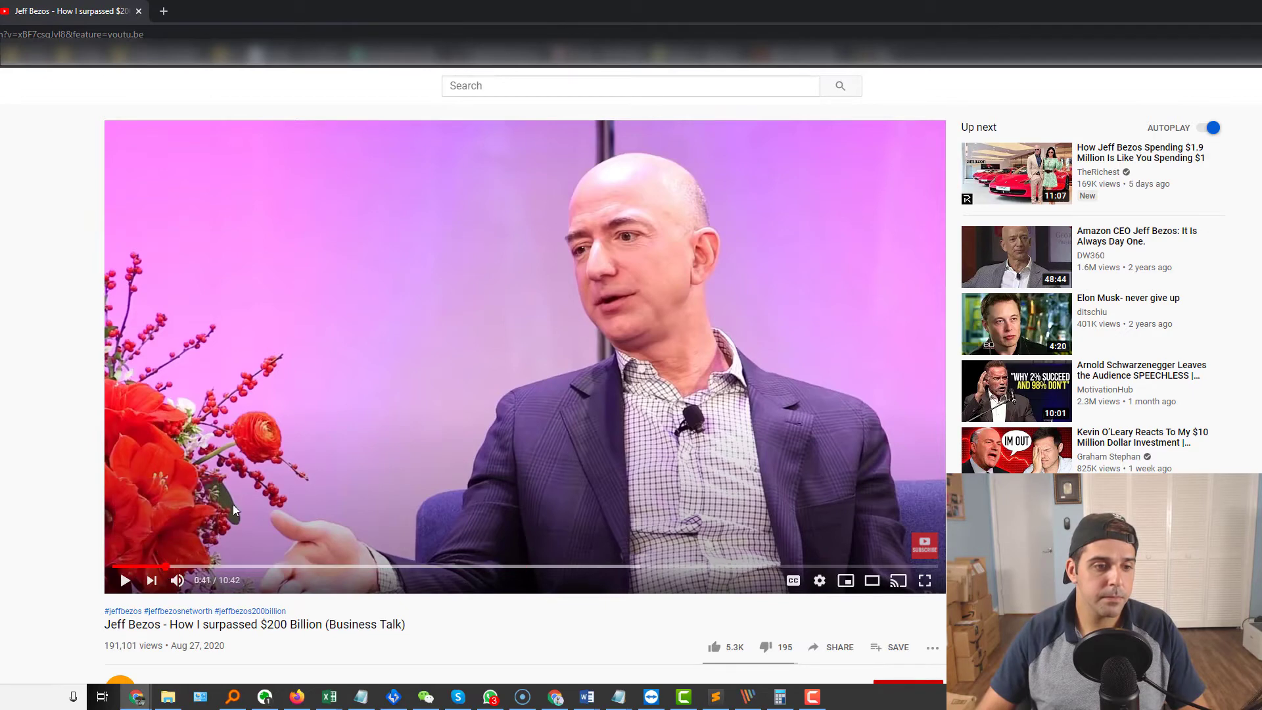
# Play the Bezos interview from about 0:41.
pyautogui.click(125, 580)
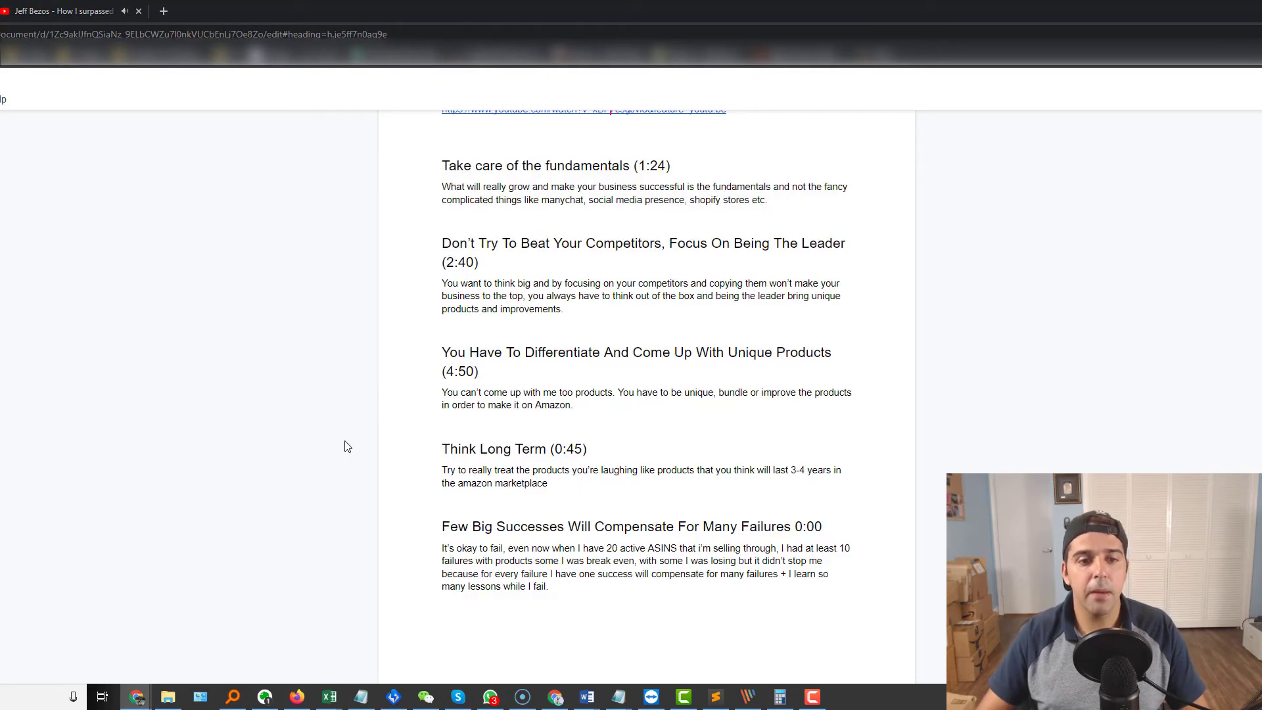
pyautogui.moveTo(314, 422)
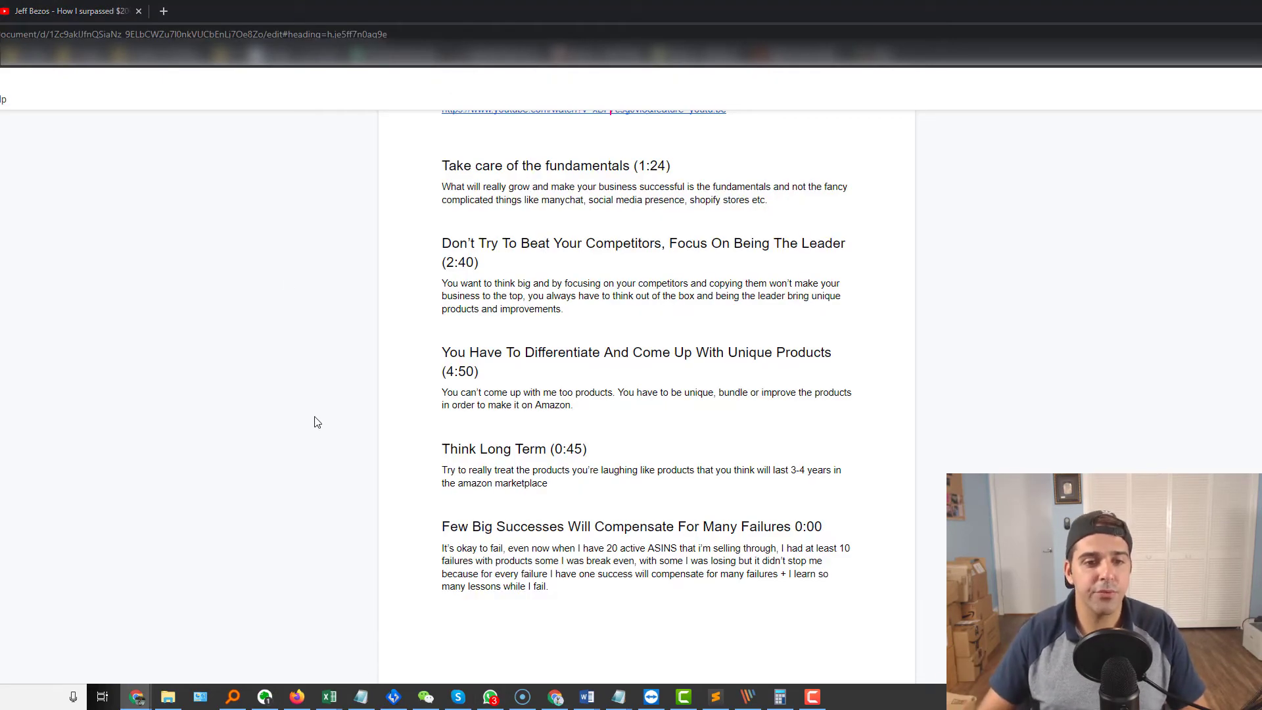
pyautogui.moveTo(311, 425)
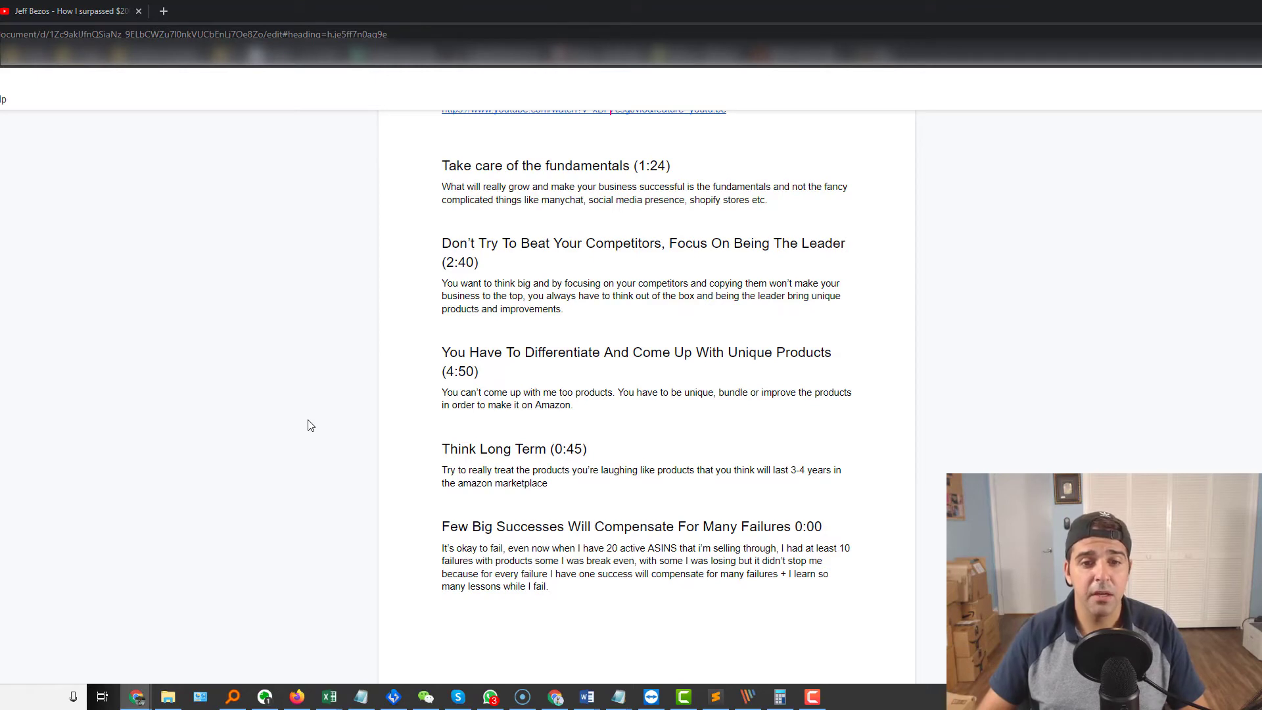
pyautogui.moveTo(725, 499)
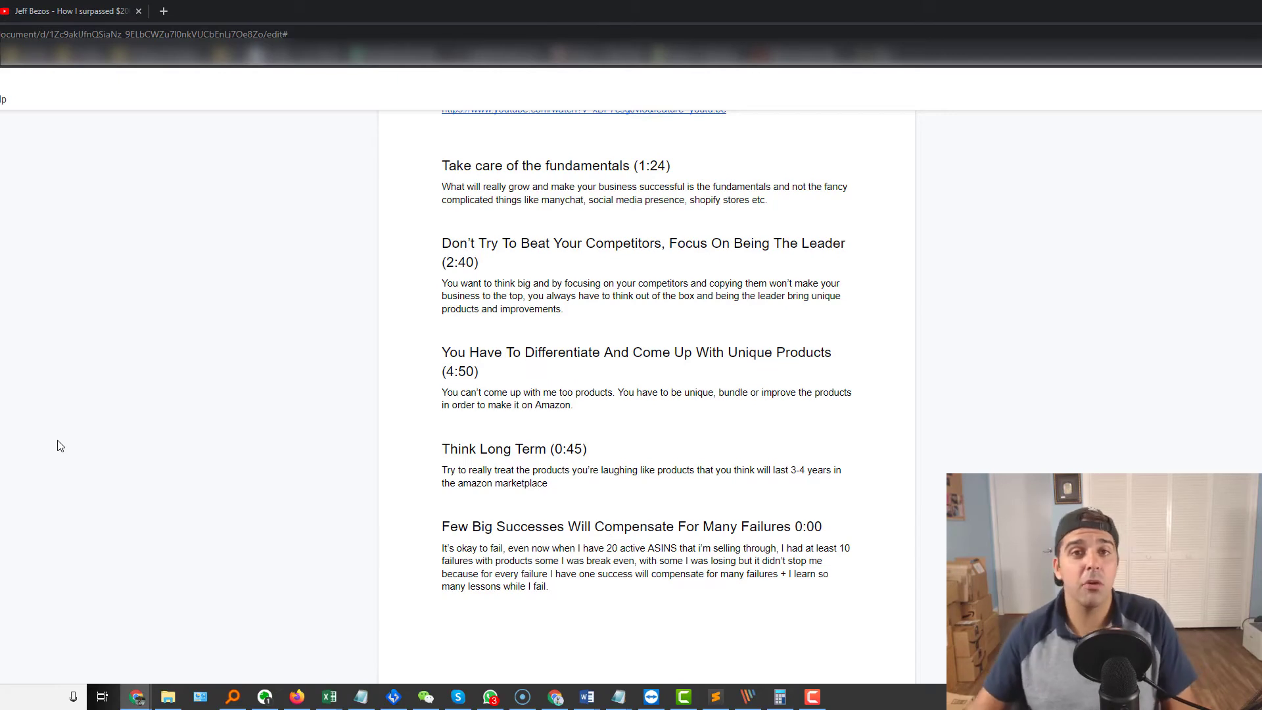
pyautogui.scroll(-3)
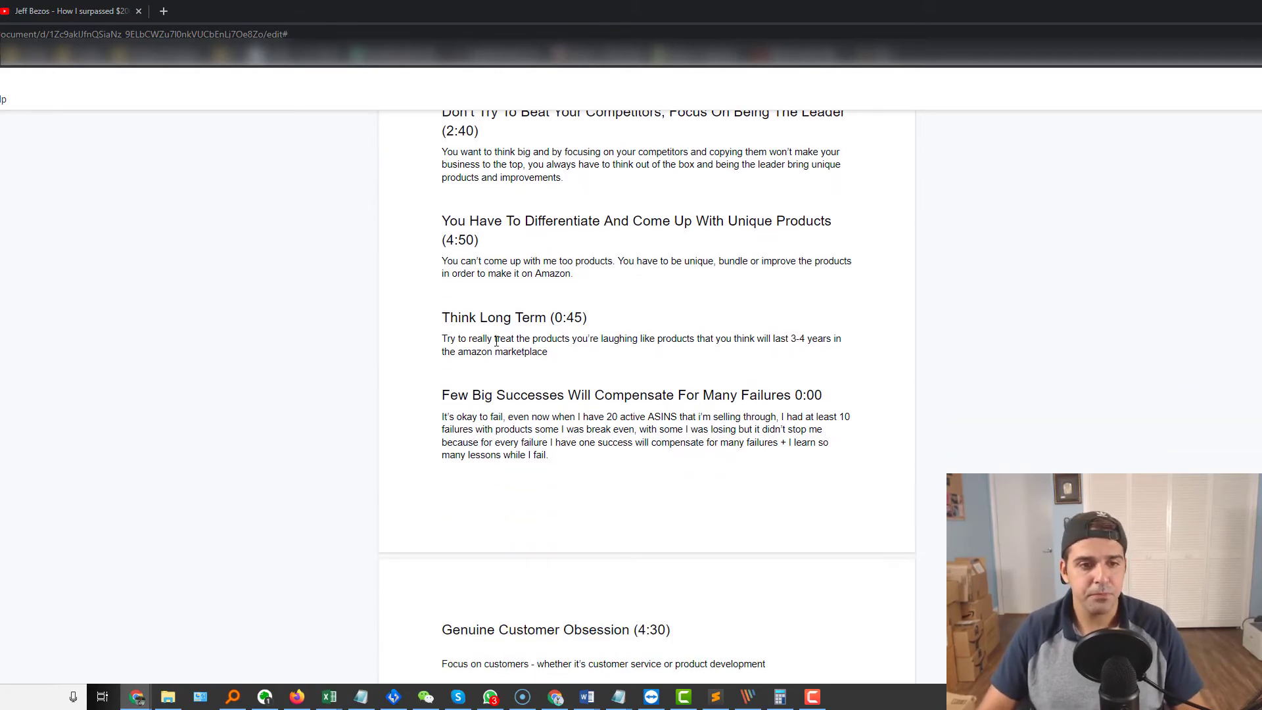
pyautogui.moveTo(517, 456)
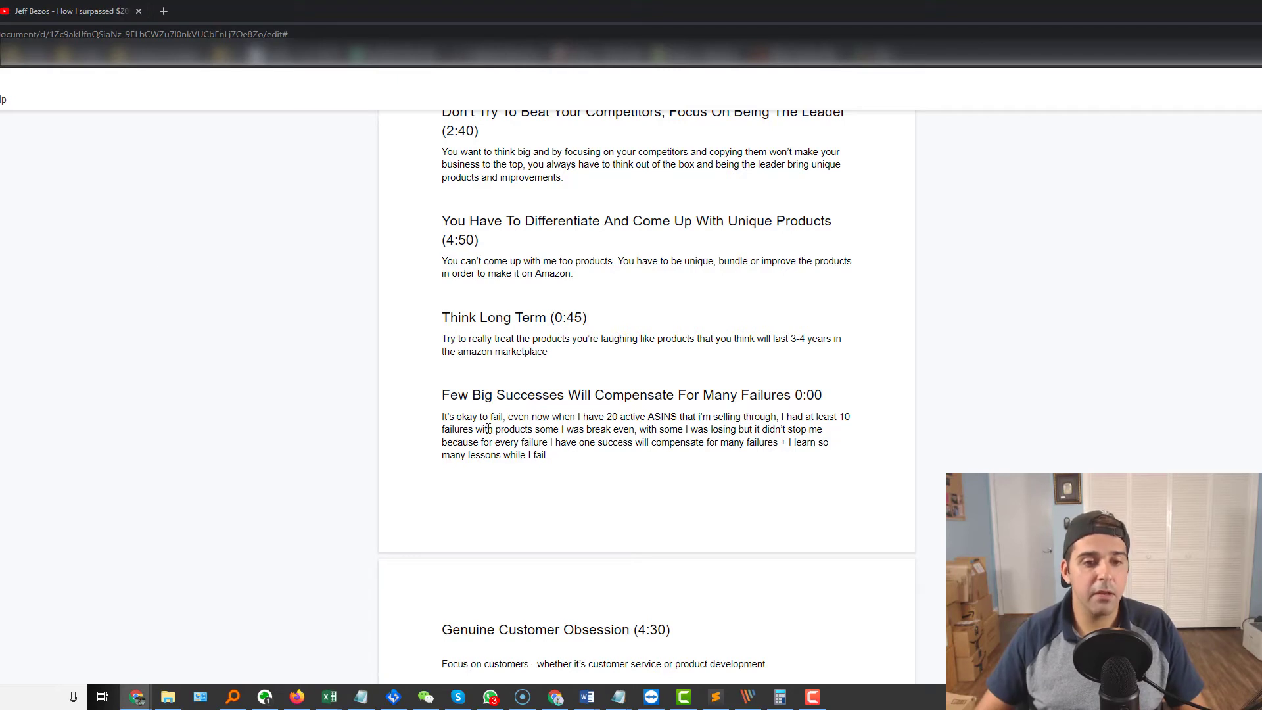
pyautogui.moveTo(548, 416)
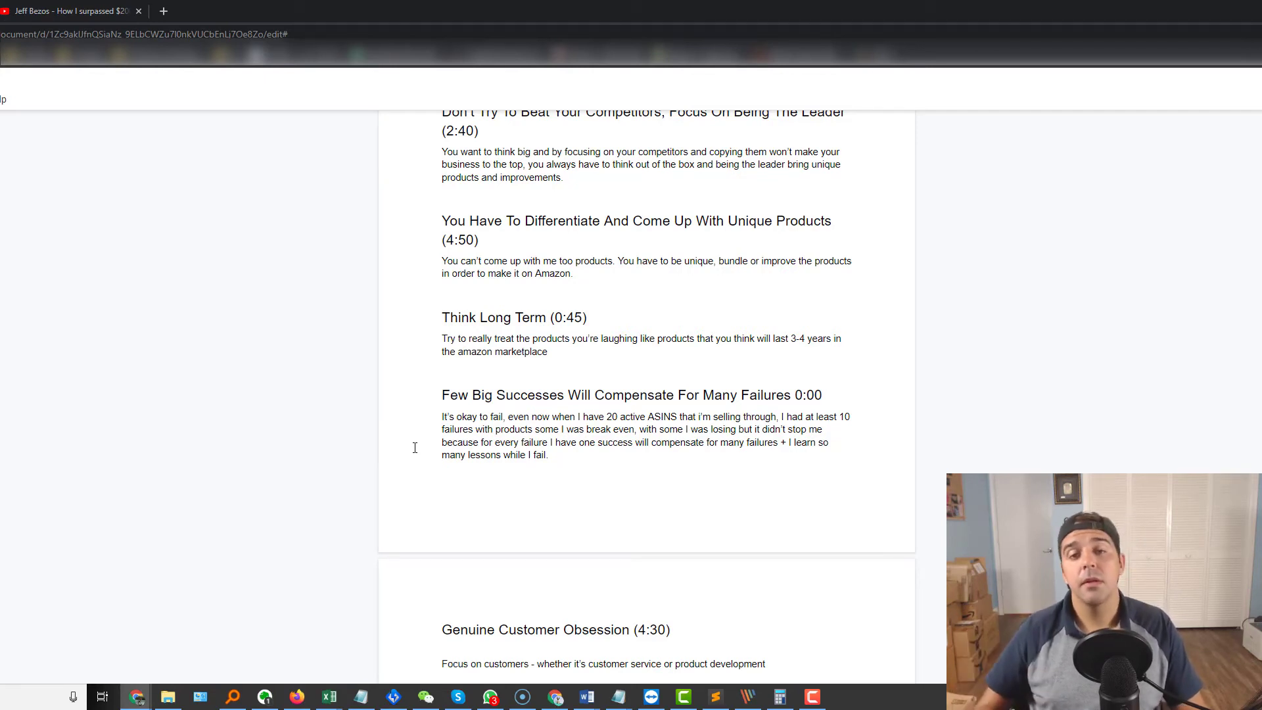
# Select the failures-and-successes paragraph under 'Few Big Successes Will Compensate For Many Failures'.
pyautogui.moveTo(441, 416); pyautogui.dragTo(547, 455)
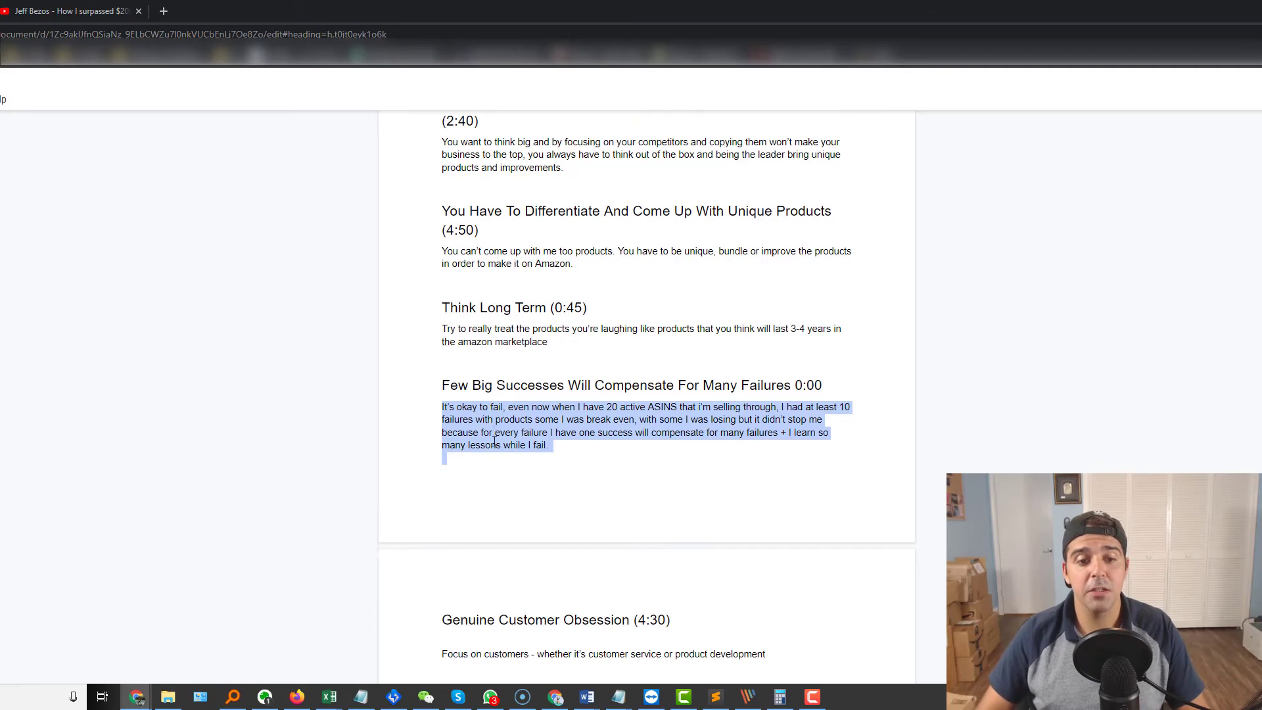
# Scroll the page while the Bezos interview is at about 5:39.
pyautogui.scroll(-3)
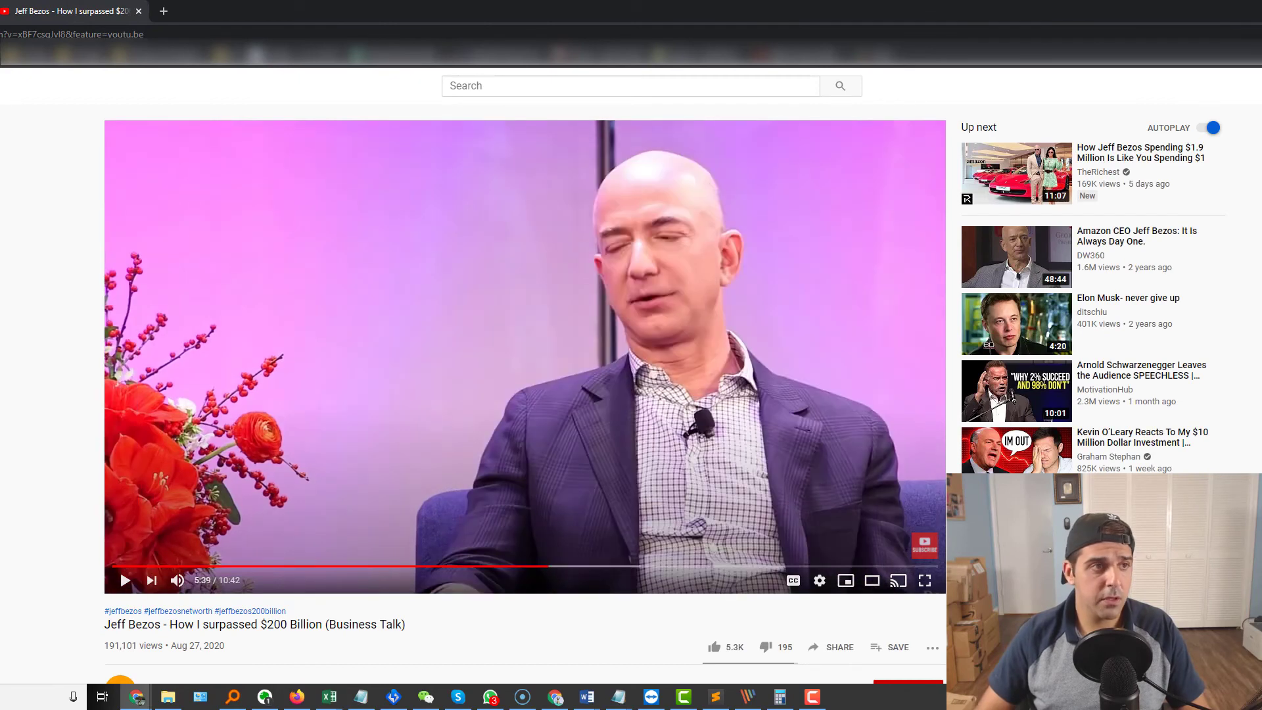
pyautogui.moveTo(492, 567)
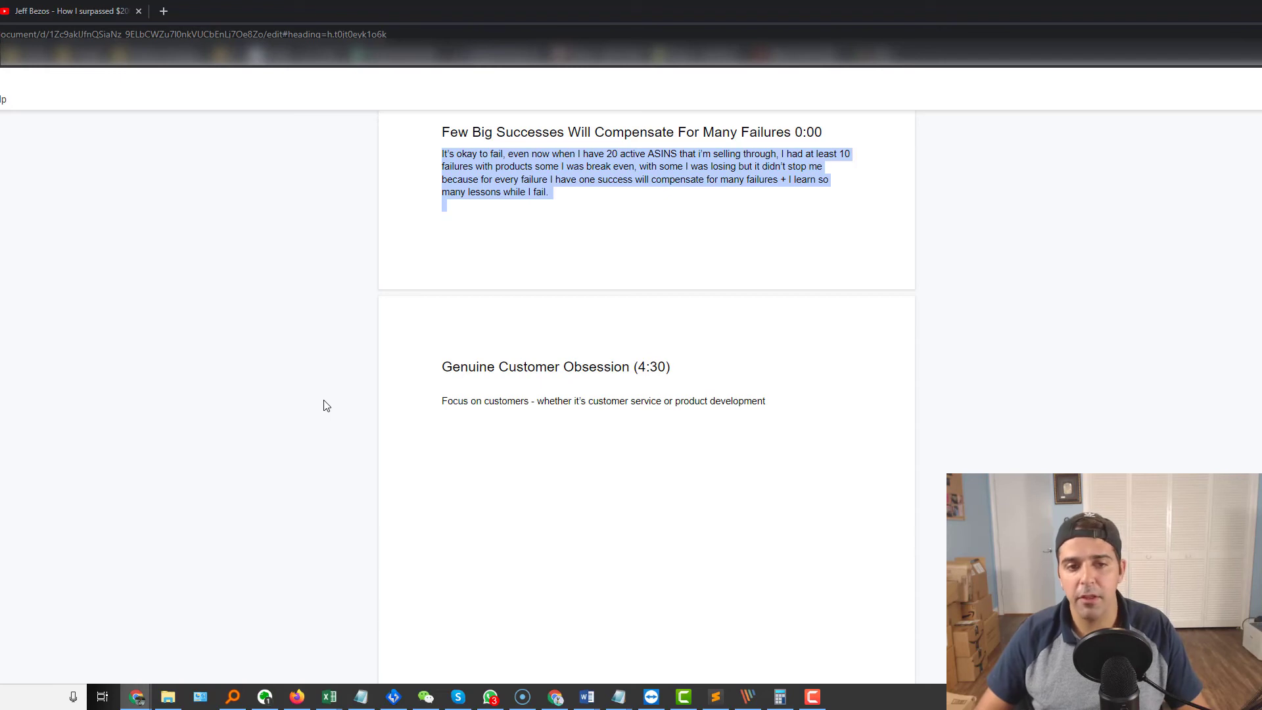
pyautogui.moveTo(585, 430)
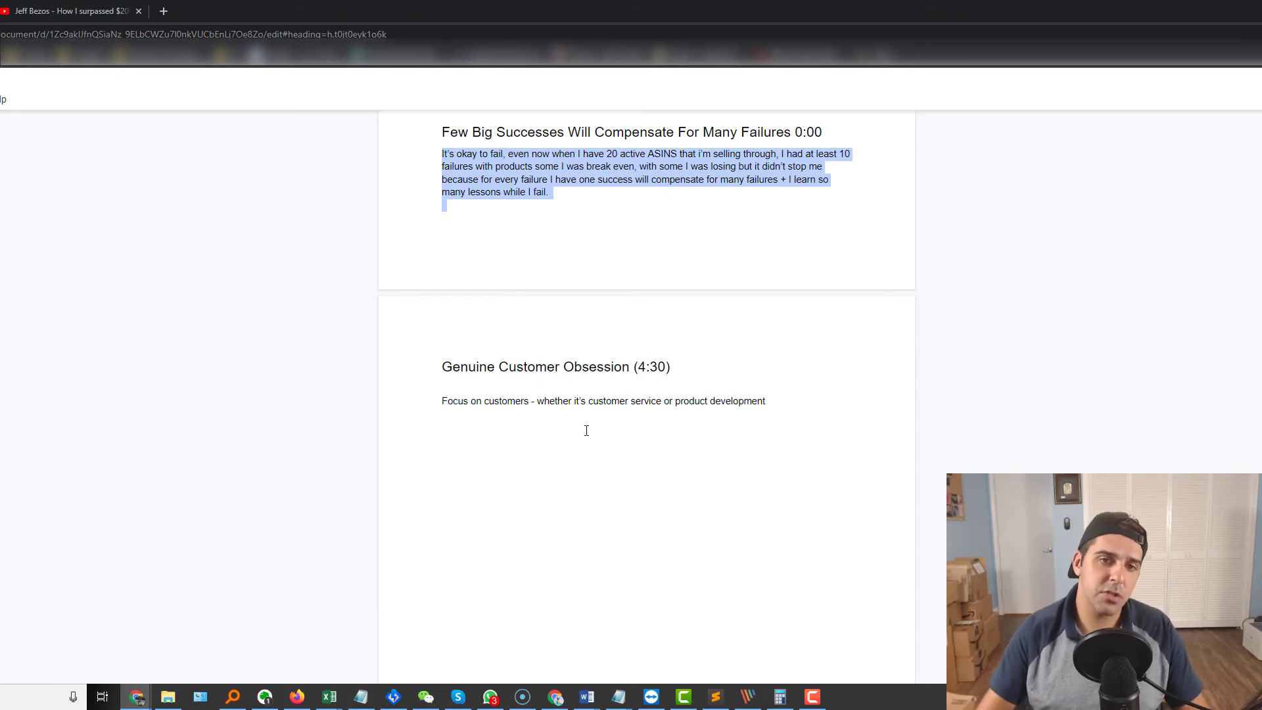